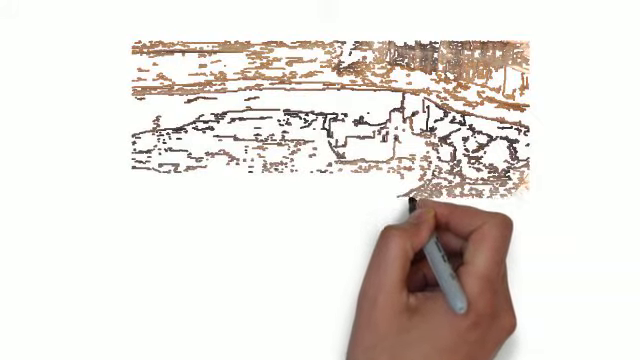
mouse_move(470, 250)
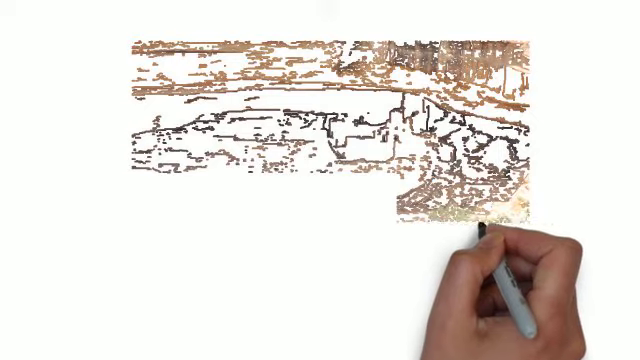